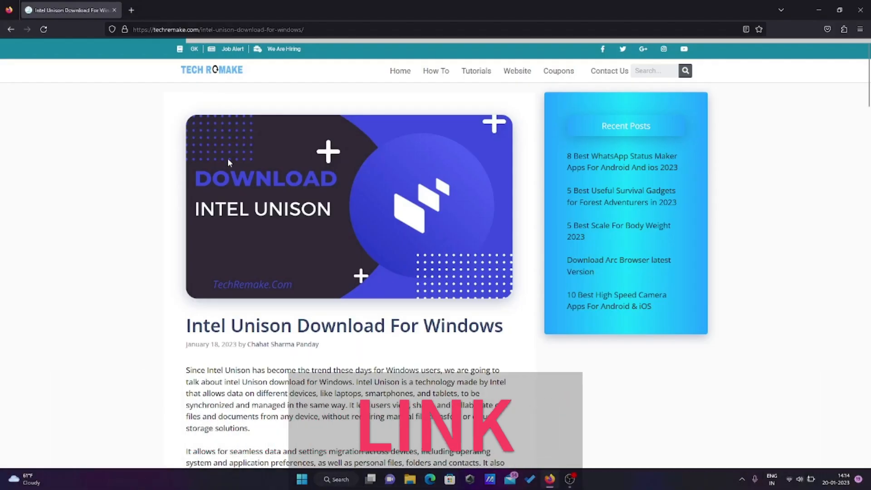
Step: Follow the article's links so the Intel Unison overview and Store listing open in new tabs
{"action": "scroll", "scroll_direction": "down", "scroll_amount": 3}
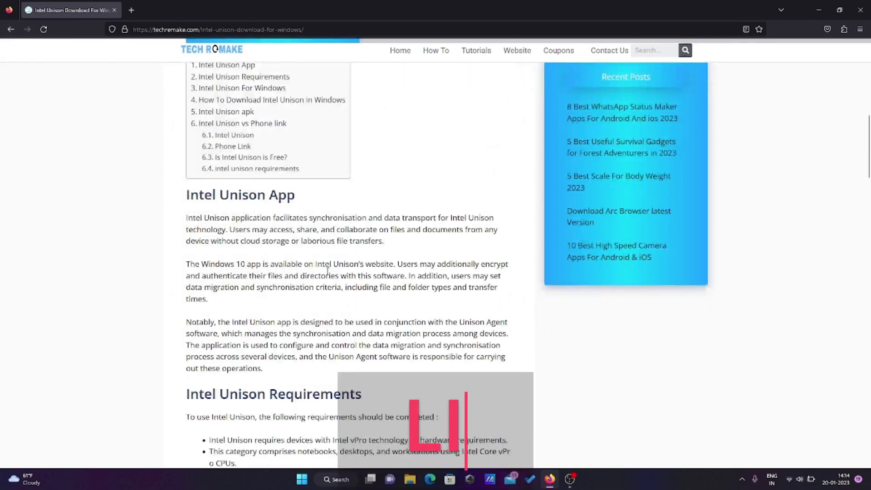
{"action": "scroll", "scroll_direction": "down", "scroll_amount": 3}
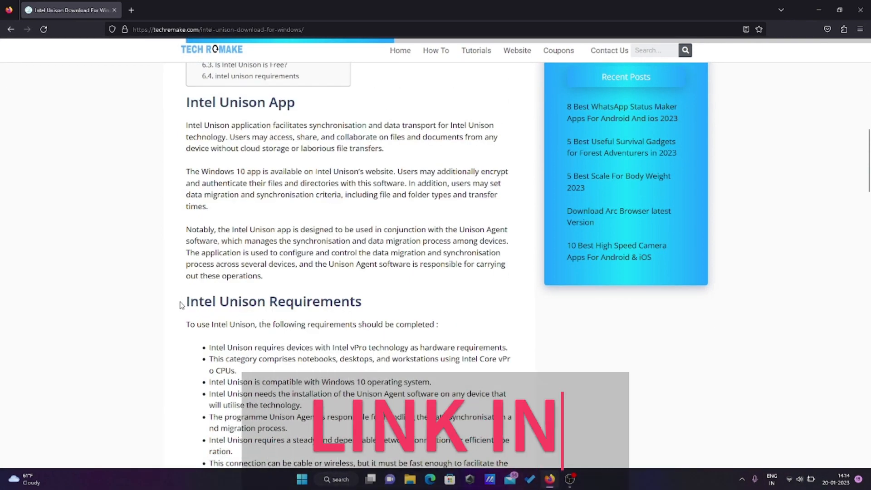
{"action": "double_click", "coordinate": [274, 301]}
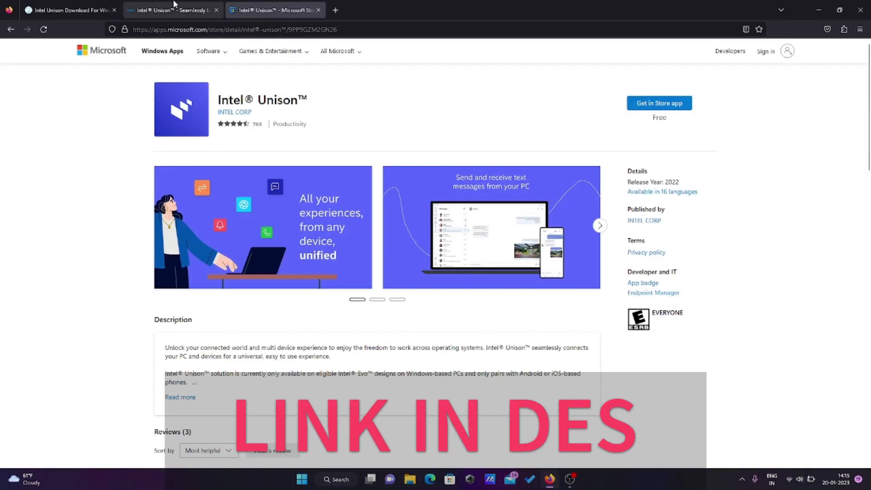
{"action": "left_click", "coordinate": [167, 10]}
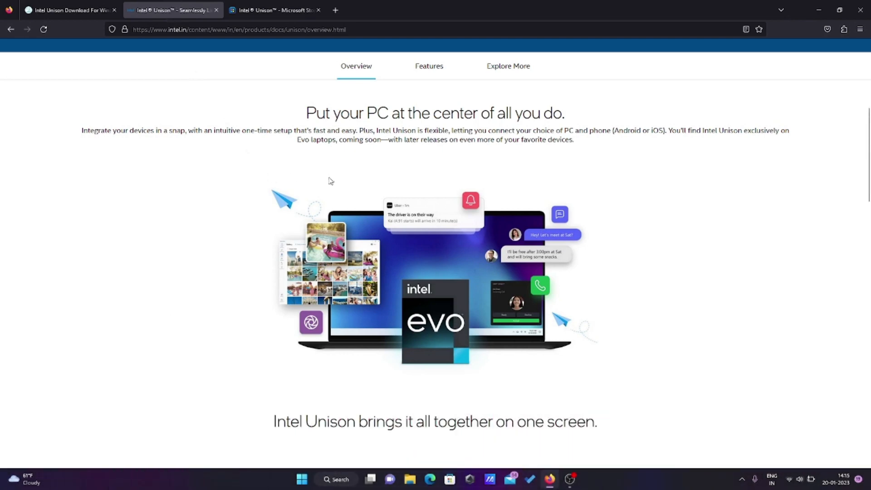
Step: Scroll the Intel Unison overview down to the File Transfer feature section
{"action": "scroll", "scroll_direction": "down", "scroll_amount": 3}
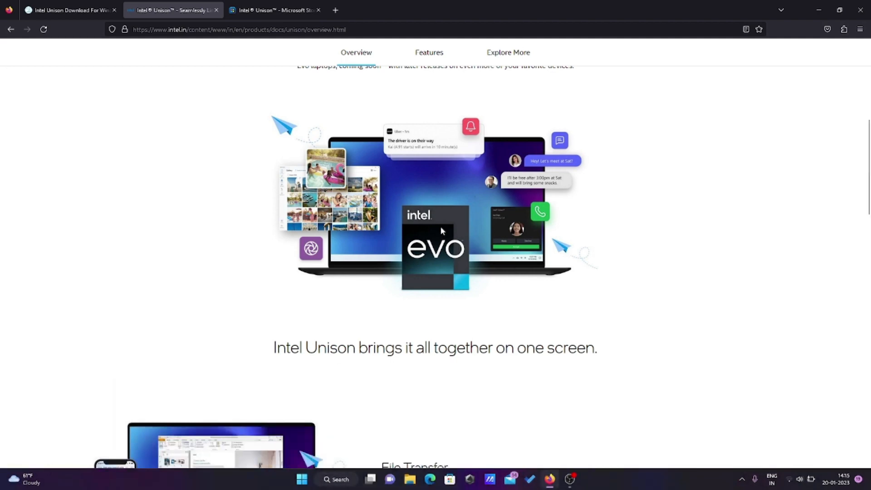
{"action": "scroll", "scroll_direction": "down", "scroll_amount": 3}
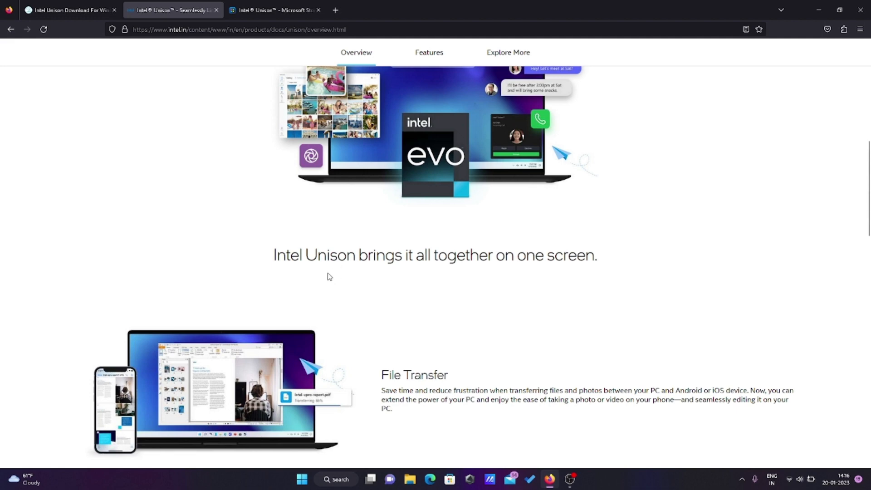
{"action": "scroll", "scroll_direction": "down", "scroll_amount": 3}
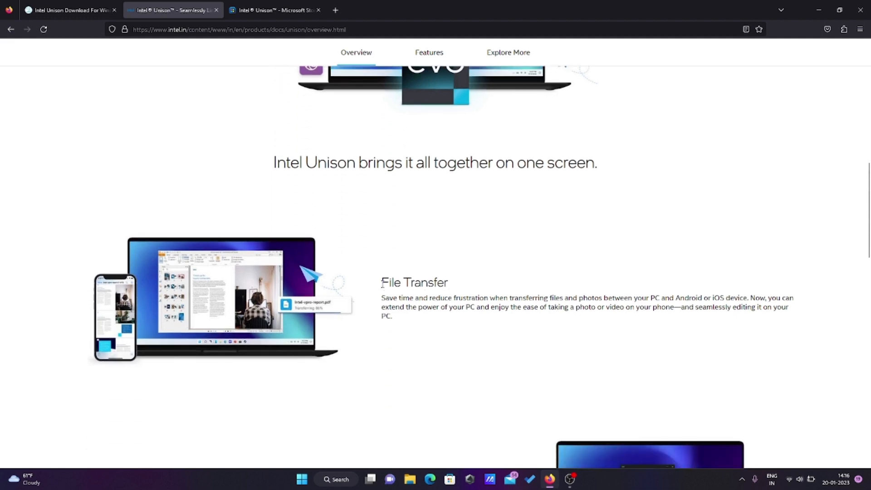
{"action": "mouse_move", "coordinate": [474, 309]}
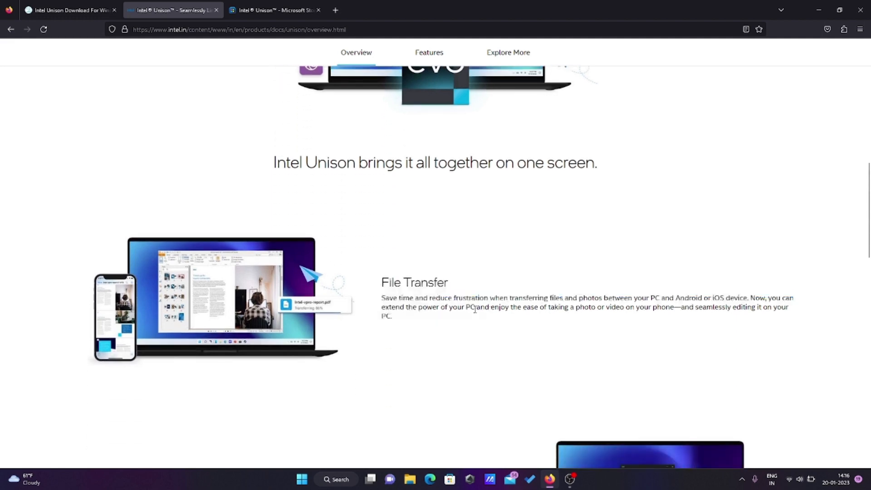
Step: Read the Calling, Messaging and Notification features, briefly selecting the Calling description
{"action": "scroll", "scroll_direction": "down", "scroll_amount": 3}
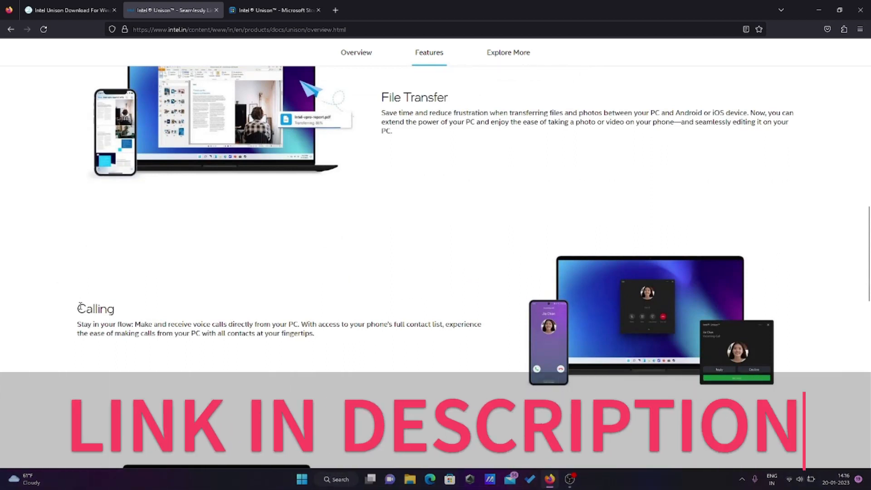
{"action": "double_click", "coordinate": [96, 308]}
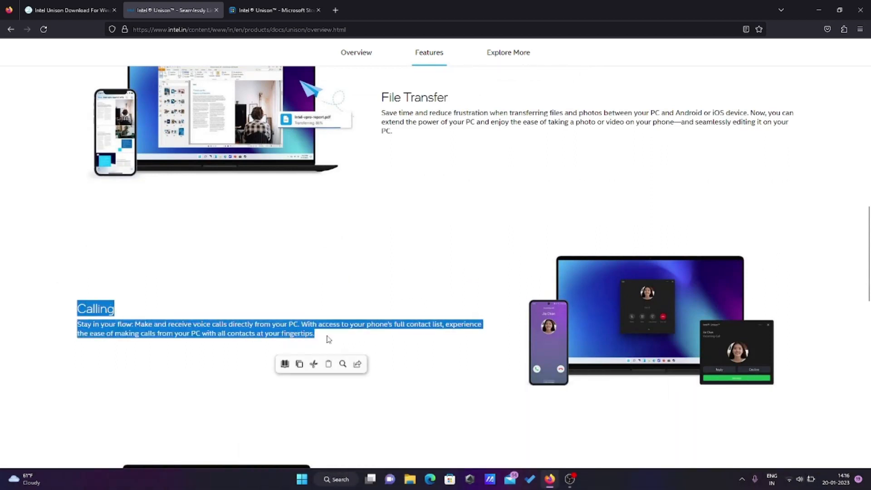
{"action": "left_click", "coordinate": [350, 328]}
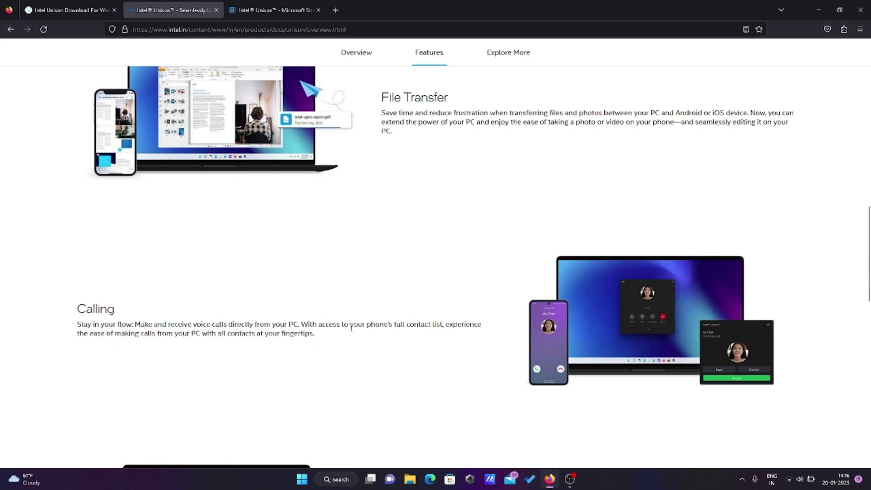
{"action": "scroll", "scroll_direction": "down", "scroll_amount": 3}
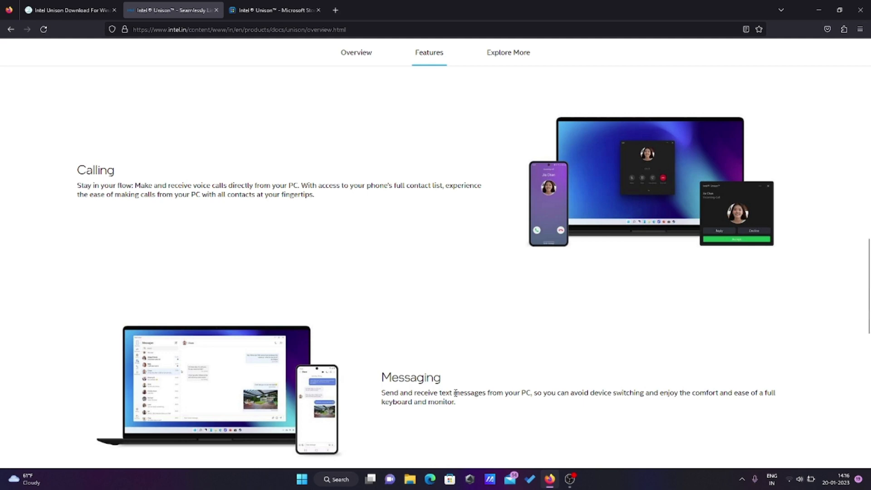
{"action": "scroll", "scroll_direction": "down", "scroll_amount": 3}
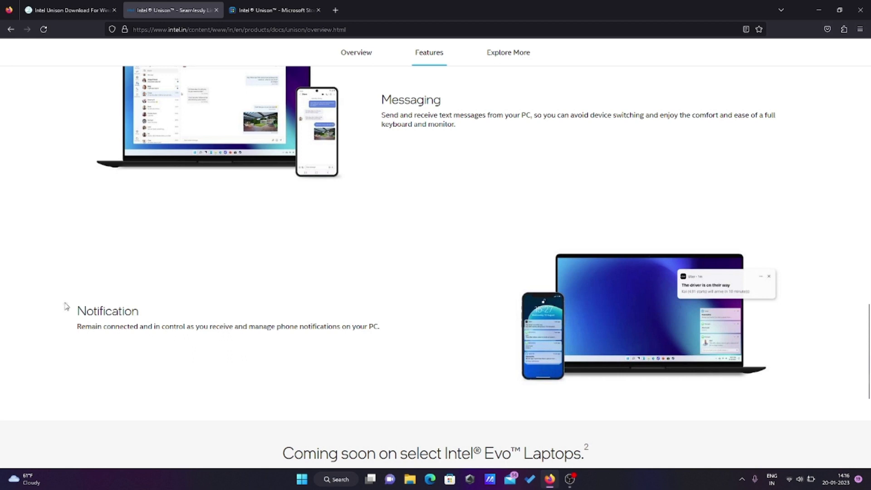
{"action": "mouse_move", "coordinate": [66, 307]}
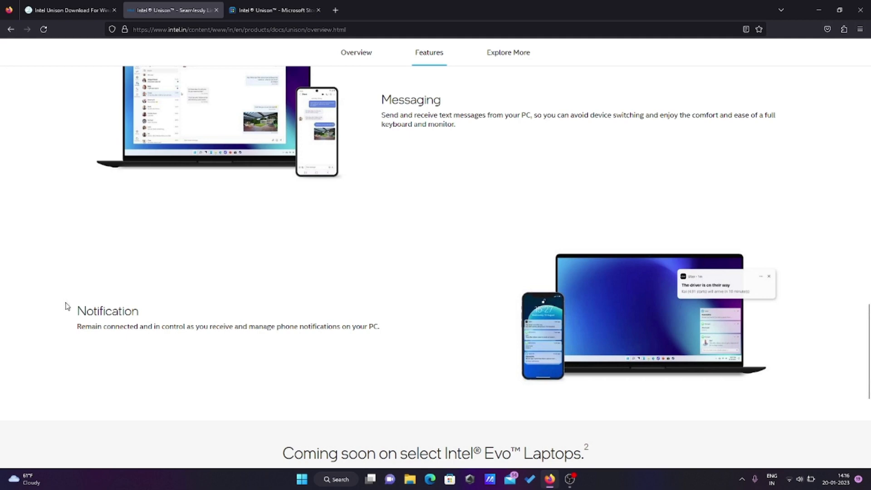
Step: Return to the TechRemake article's how-to-download Intel Unison section
{"action": "left_click", "coordinate": [70, 10]}
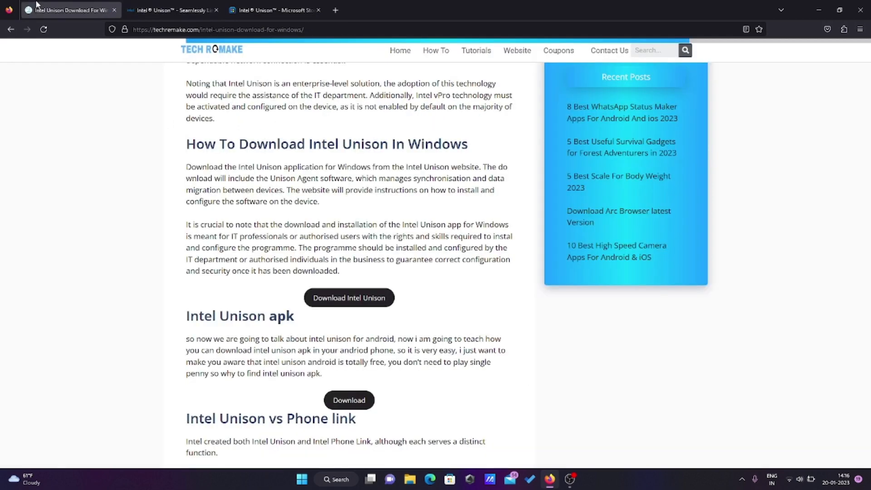
{"action": "mouse_move", "coordinate": [125, 139]}
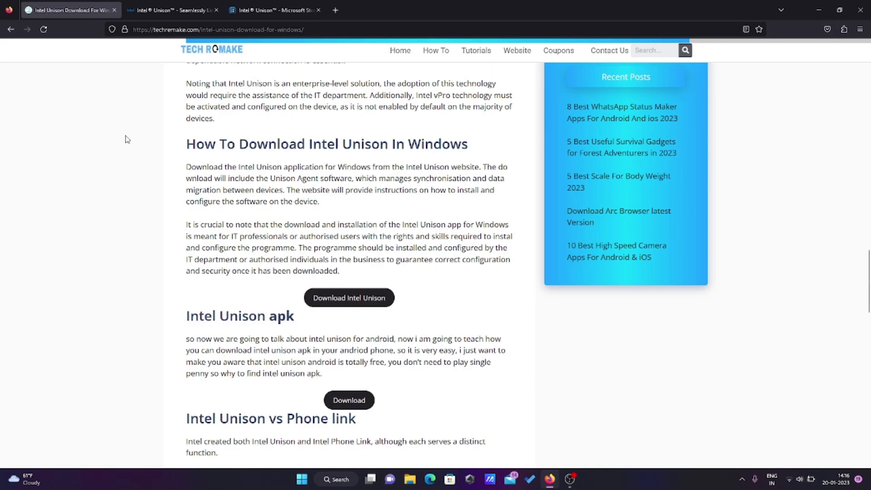
{"action": "mouse_move", "coordinate": [341, 310]}
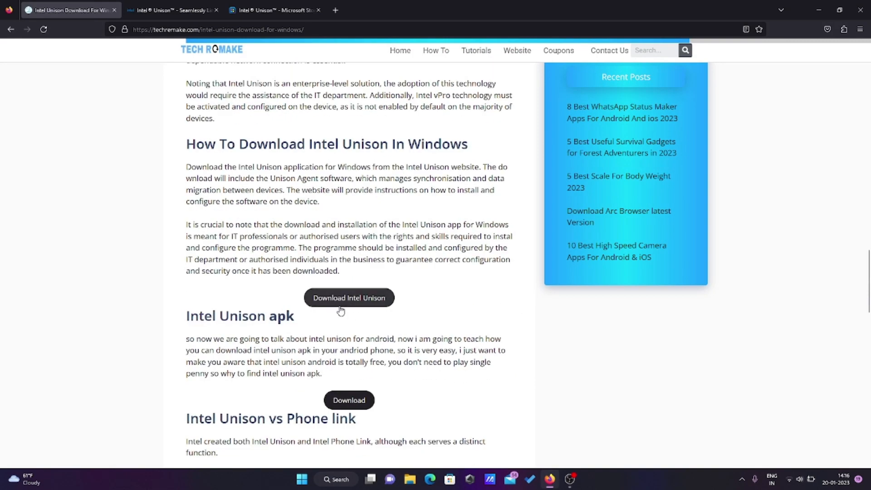
{"action": "mouse_move", "coordinate": [344, 280]}
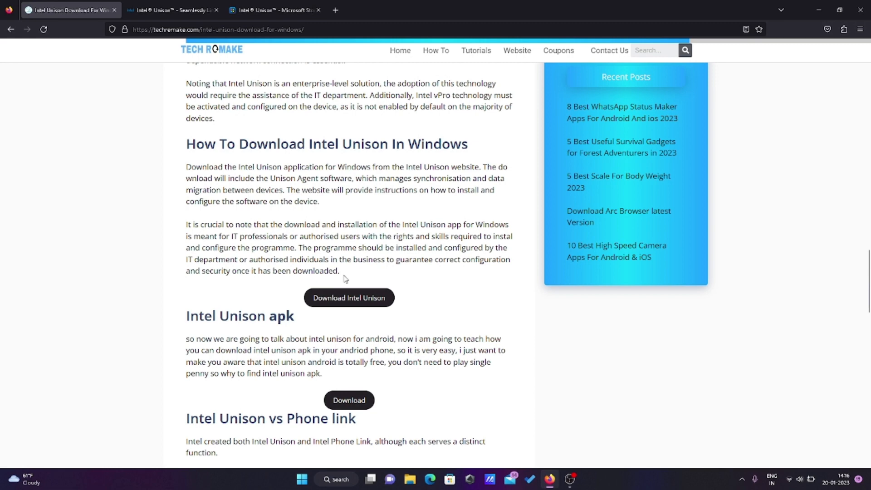
{"action": "mouse_move", "coordinate": [322, 317]}
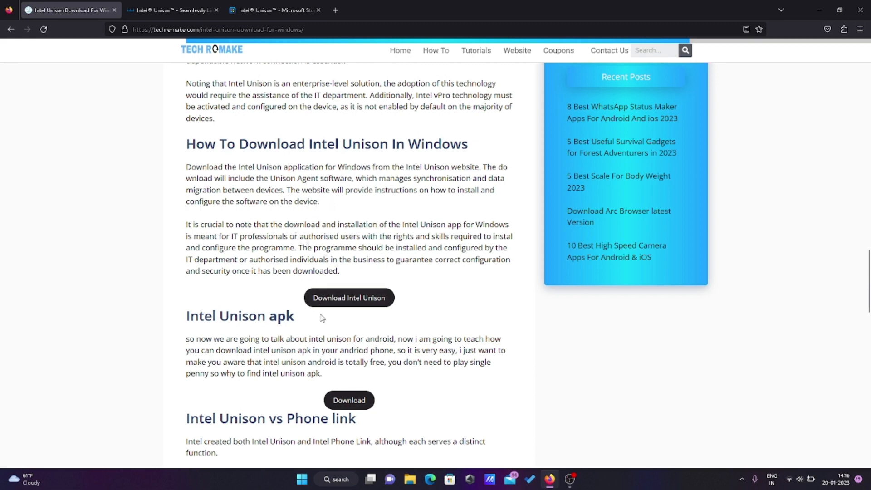
Step: Bring the Microsoft Store's Intel Unison listing tab into focus
{"action": "left_click", "coordinate": [273, 9]}
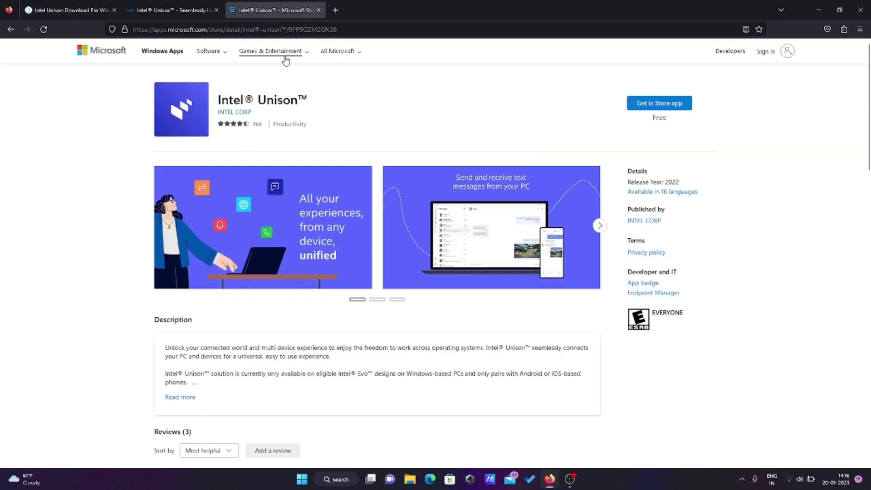
{"action": "mouse_move", "coordinate": [288, 124]}
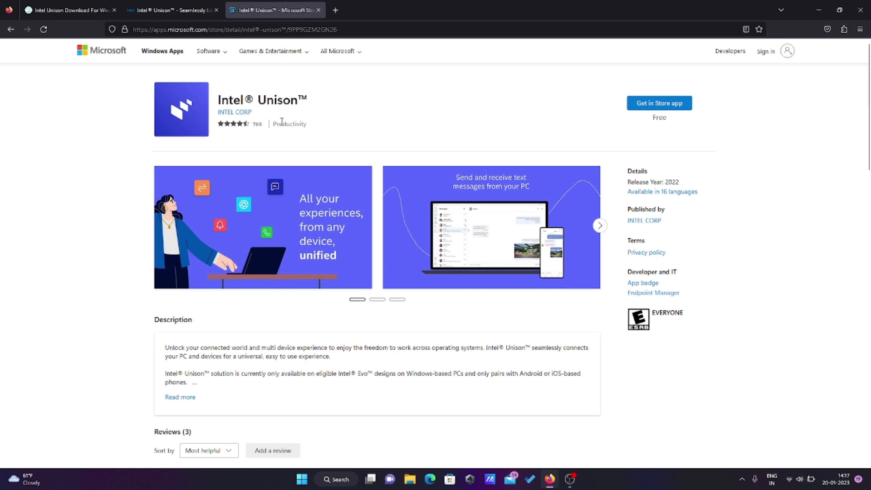
{"action": "mouse_move", "coordinate": [659, 103]}
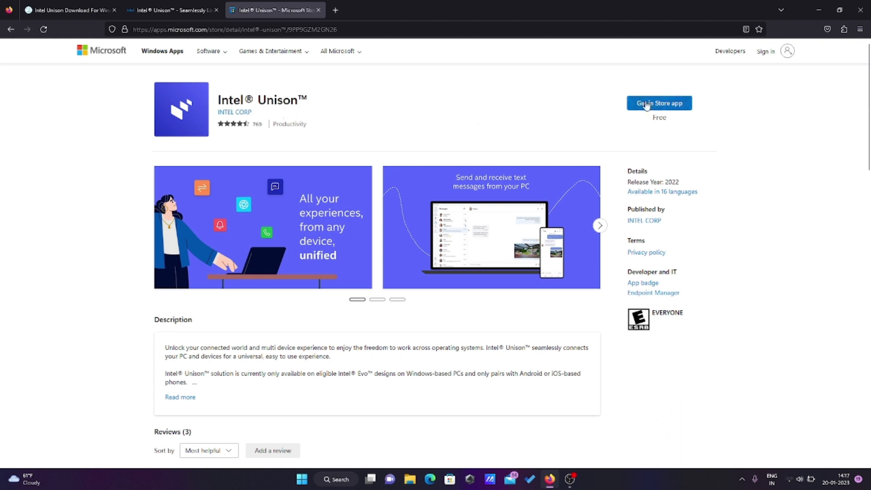
{"action": "left_click", "coordinate": [658, 103]}
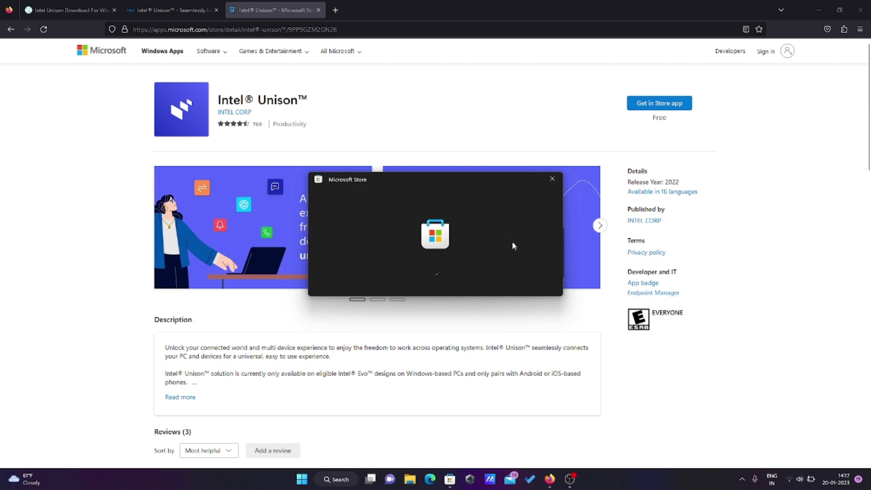
{"action": "mouse_move", "coordinate": [515, 251]}
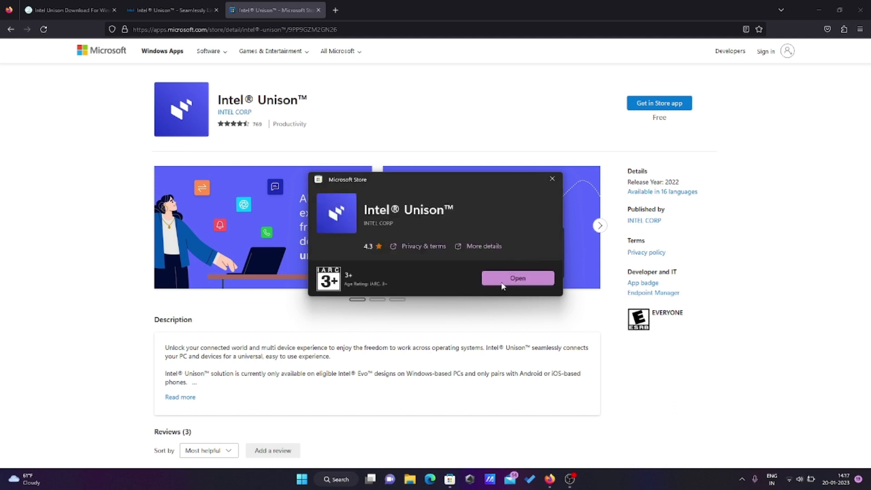
{"action": "mouse_move", "coordinate": [552, 179]}
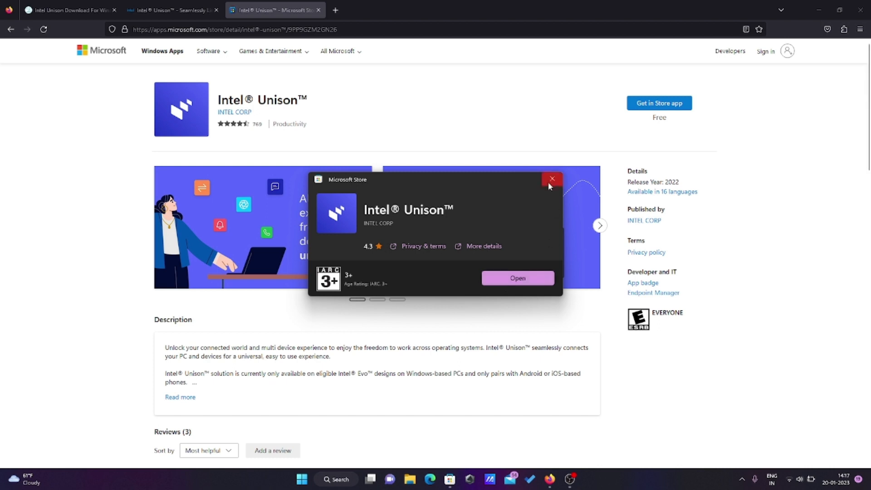
{"action": "left_click", "coordinate": [552, 178]}
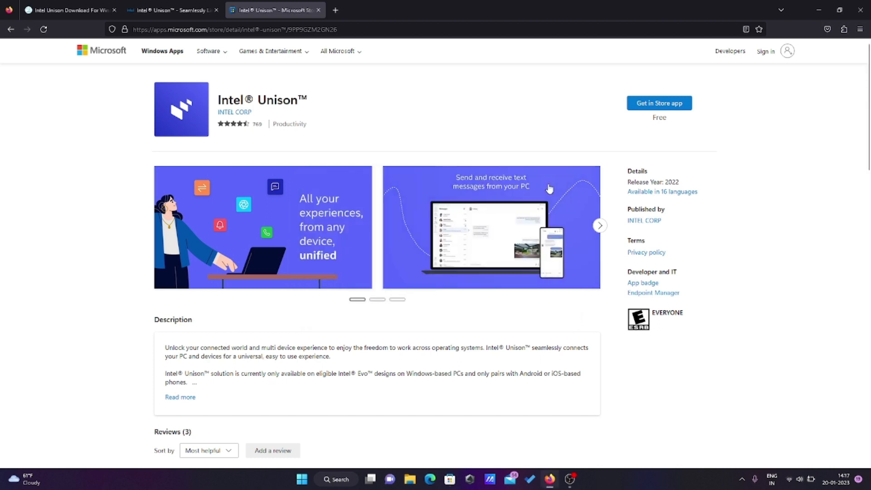